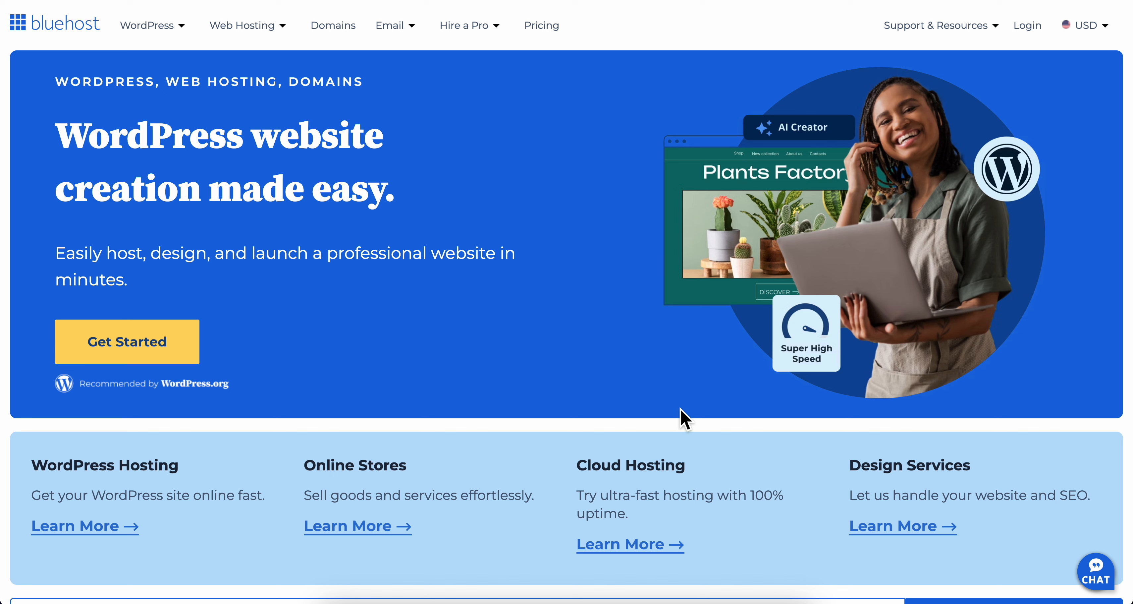
pyautogui.moveTo(81, 38)
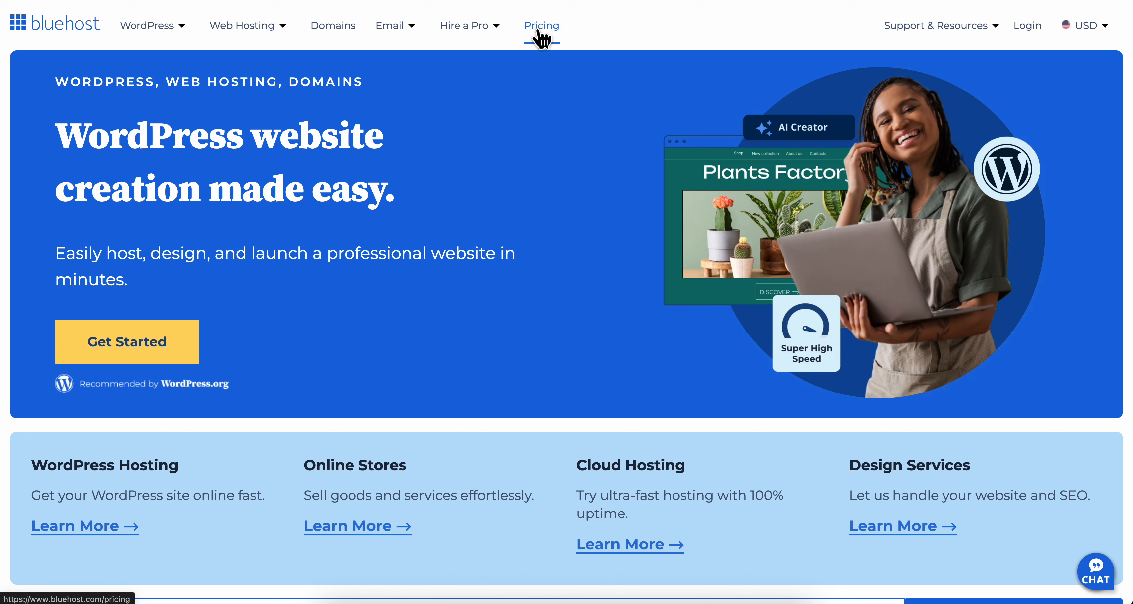
# Step: Go to the hosting Pricing page and bring the plan comparison table into view
pyautogui.click(541, 26)
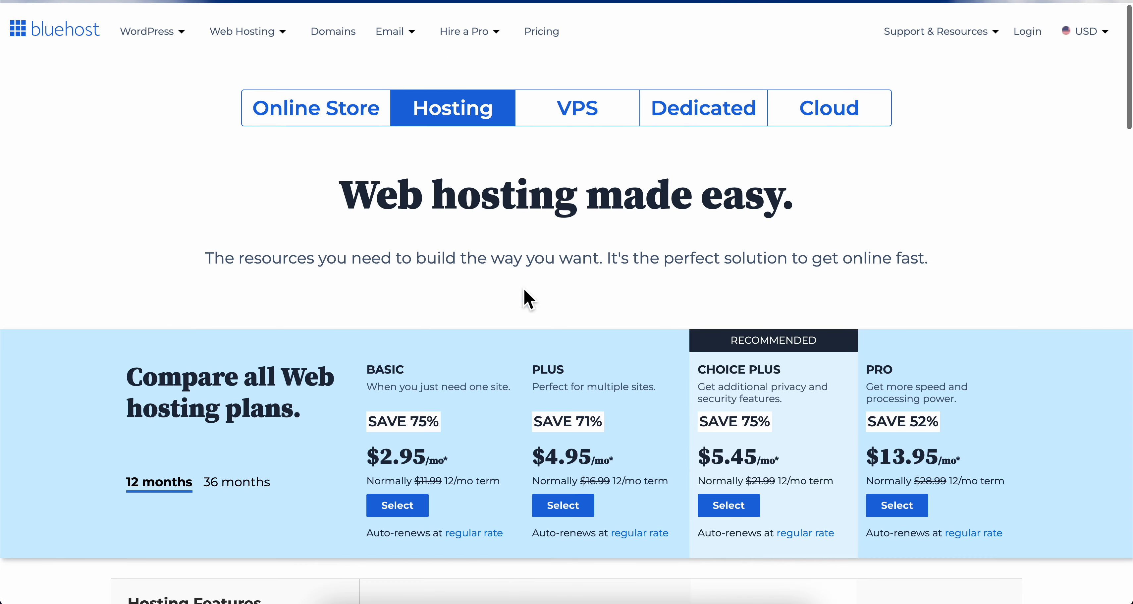
pyautogui.scroll(-3)
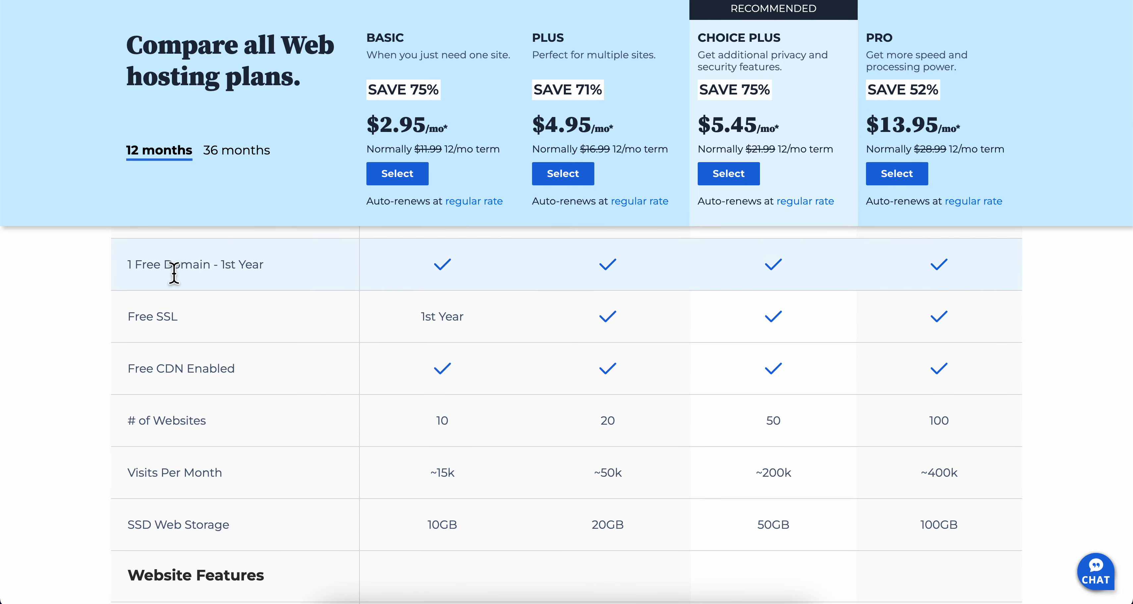
pyautogui.moveTo(501, 330)
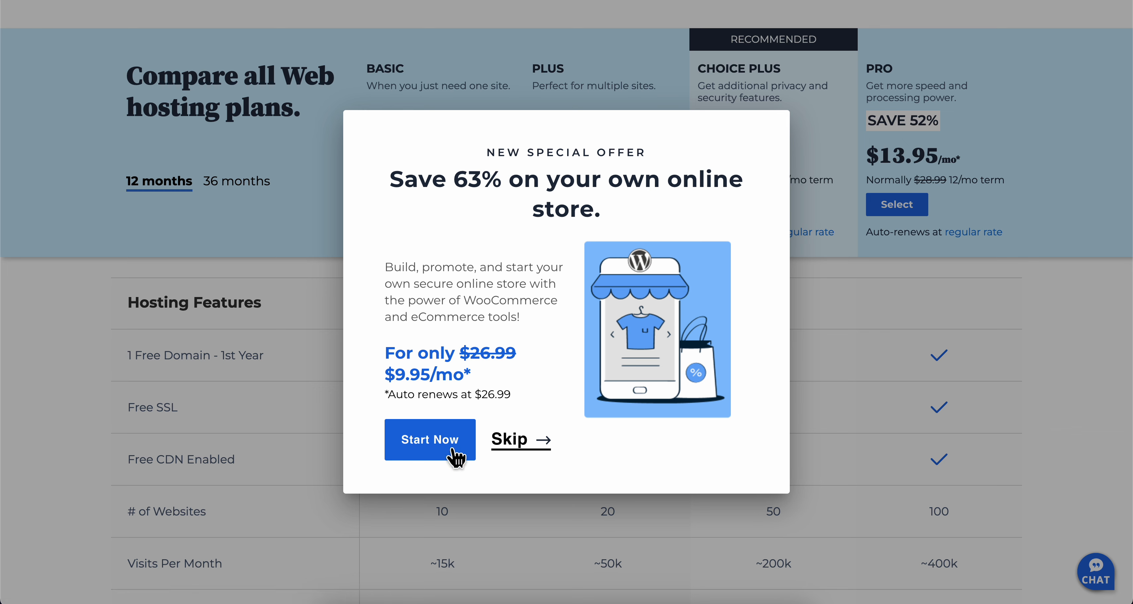
pyautogui.moveTo(606, 346)
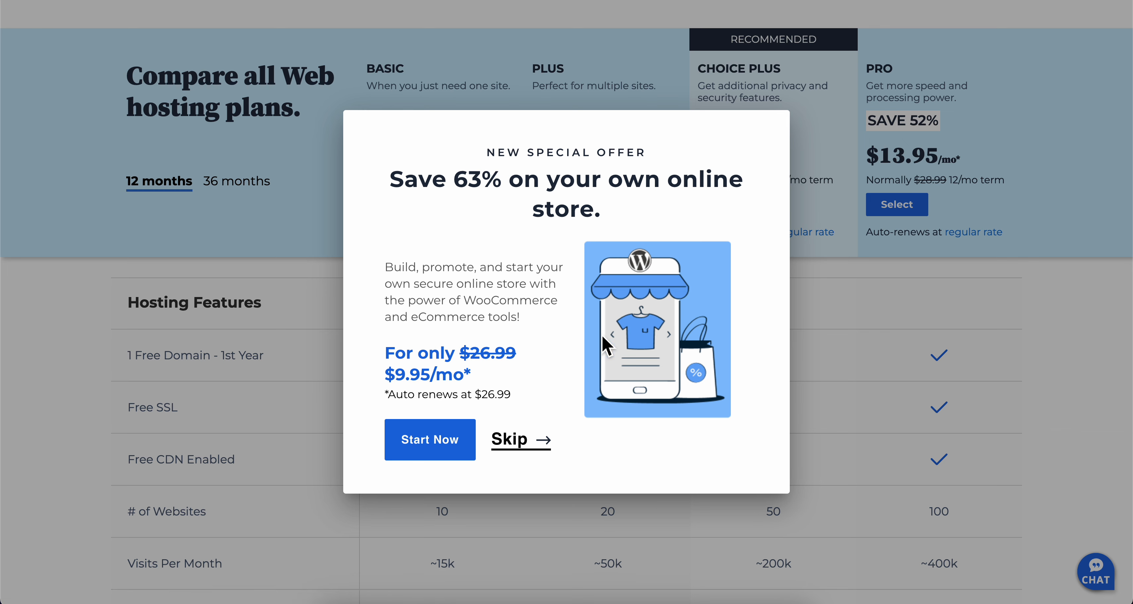
# Step: Skip the online store offer and search for the new domain digitalunravelbrand.com
pyautogui.click(510, 439)
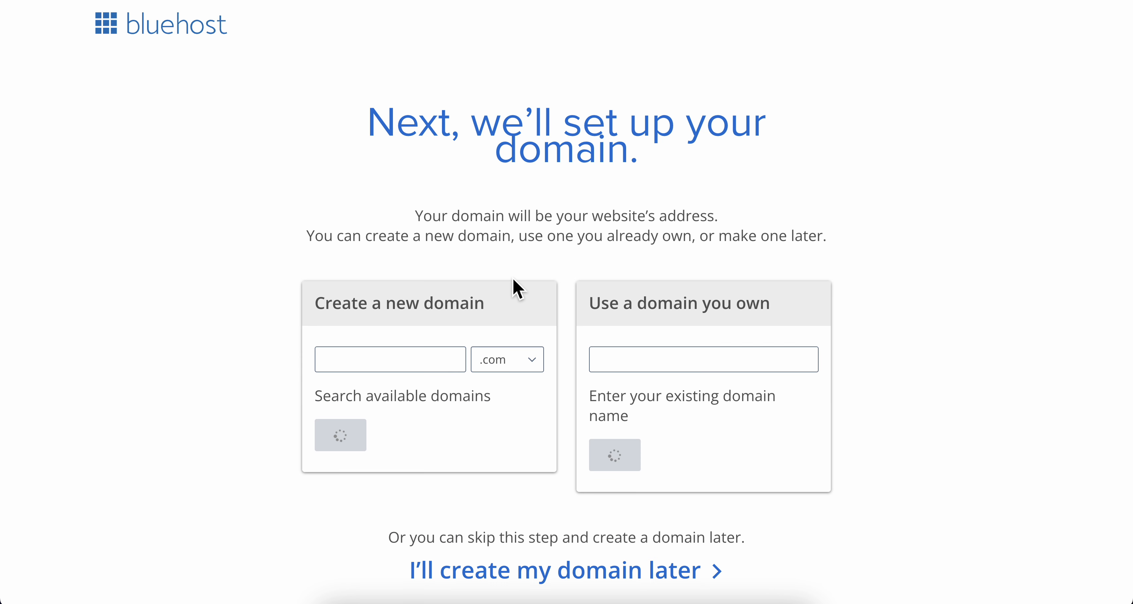
pyautogui.scroll(-3)
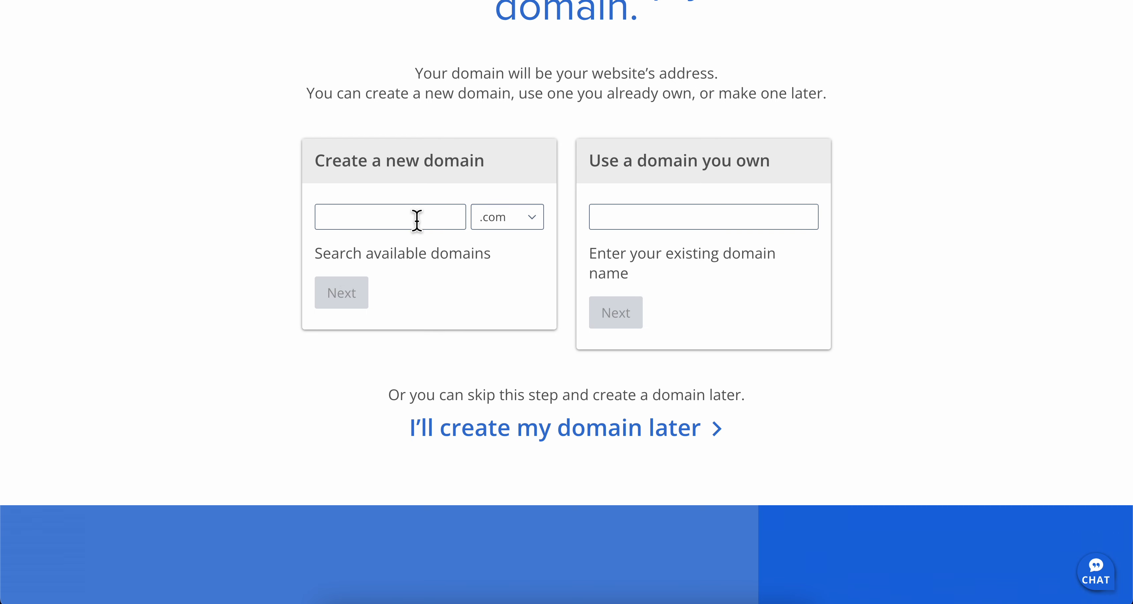
pyautogui.write('digital')
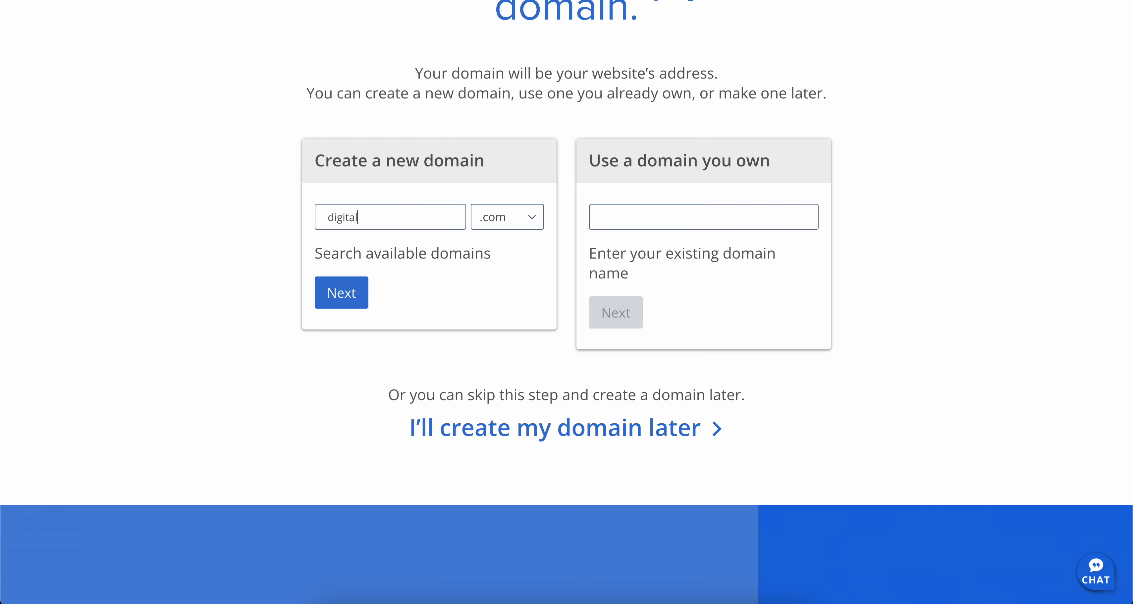
pyautogui.write('unravelbrand')
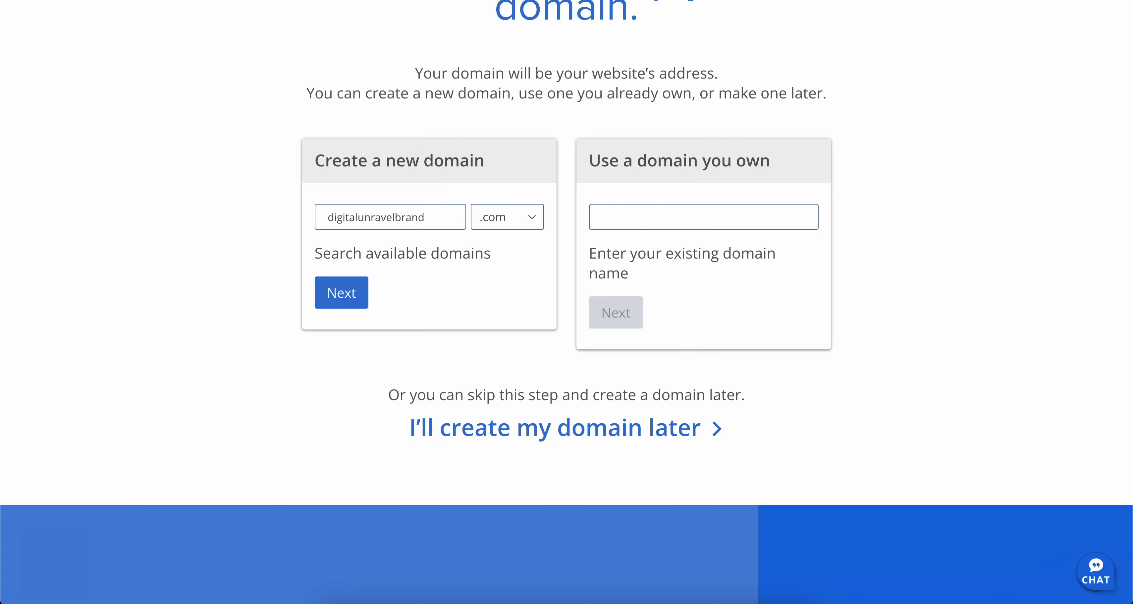
pyautogui.click(340, 292)
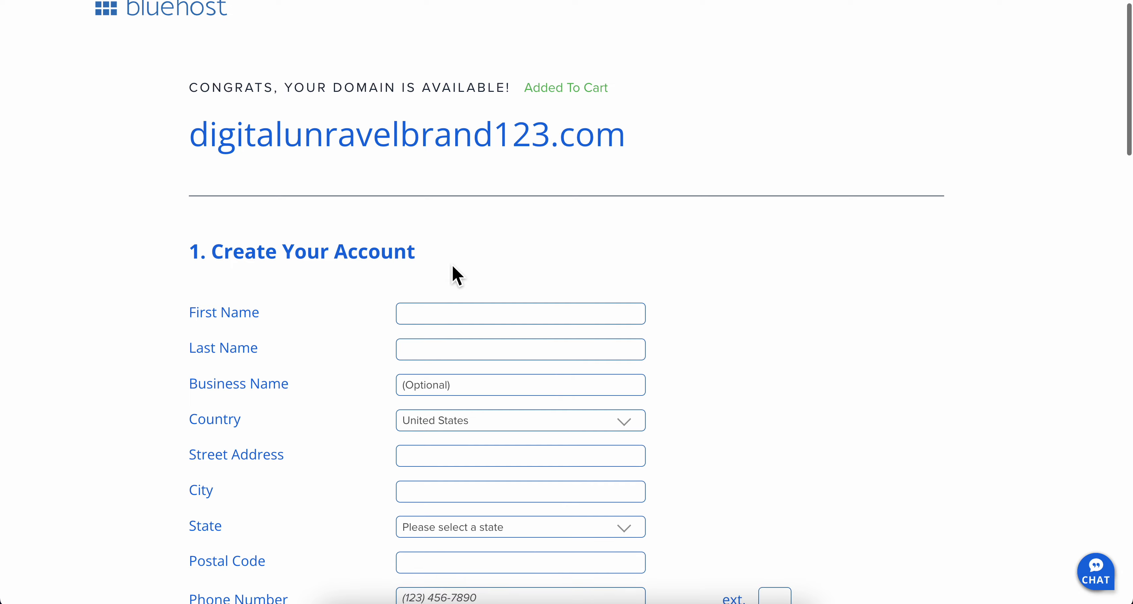
# Step: Review the checkout: account form, WordPress Basic 12-month plan, $35.58 total and payment section
pyautogui.scroll(-3)
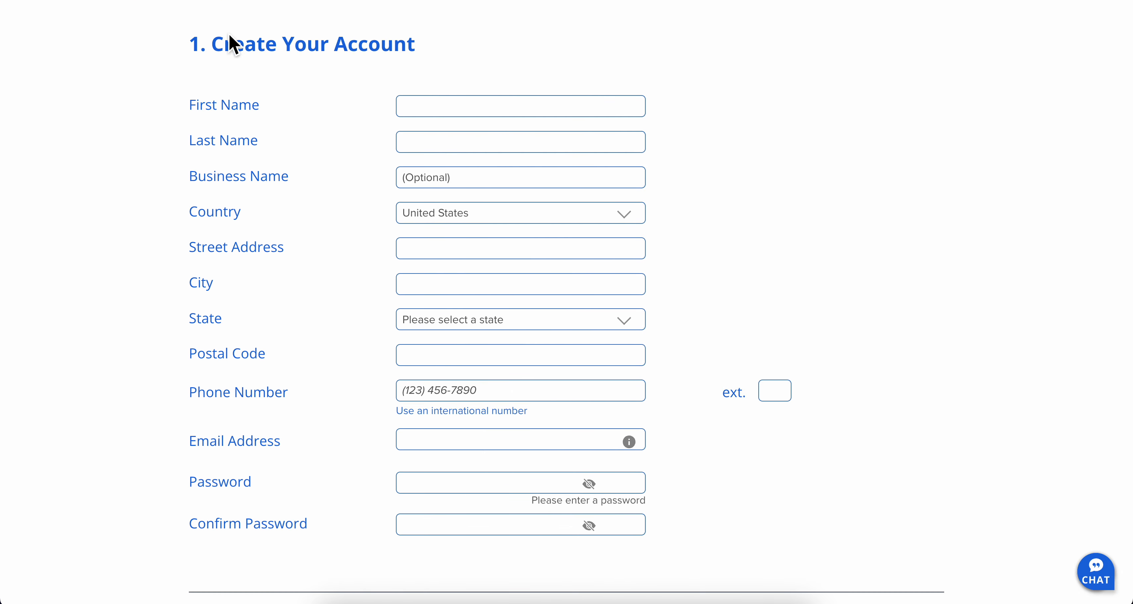
pyautogui.scroll(-3)
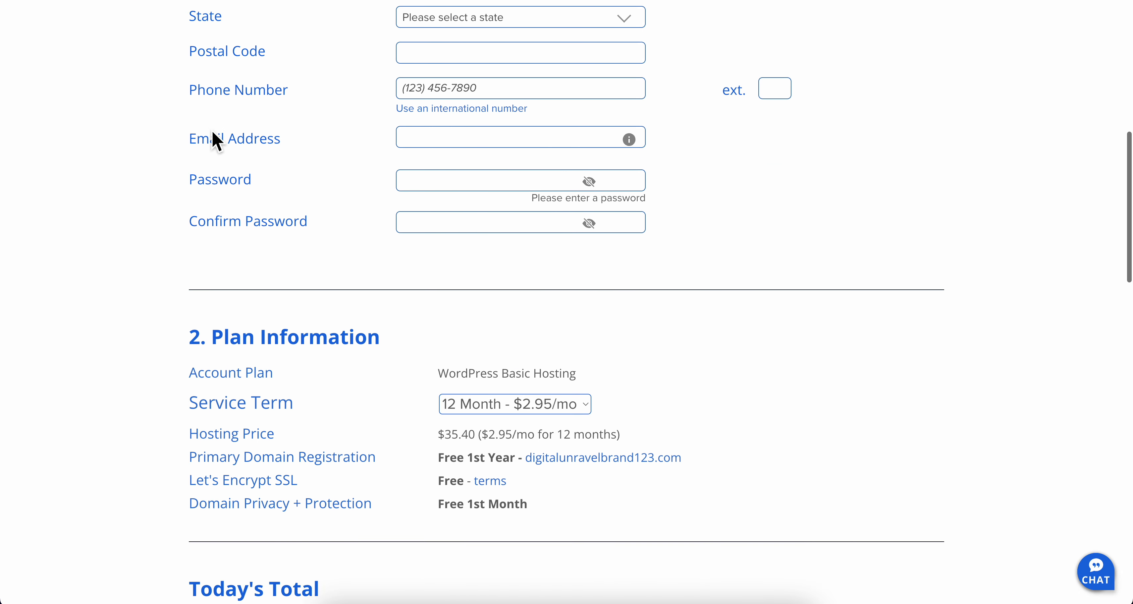
pyautogui.scroll(-3)
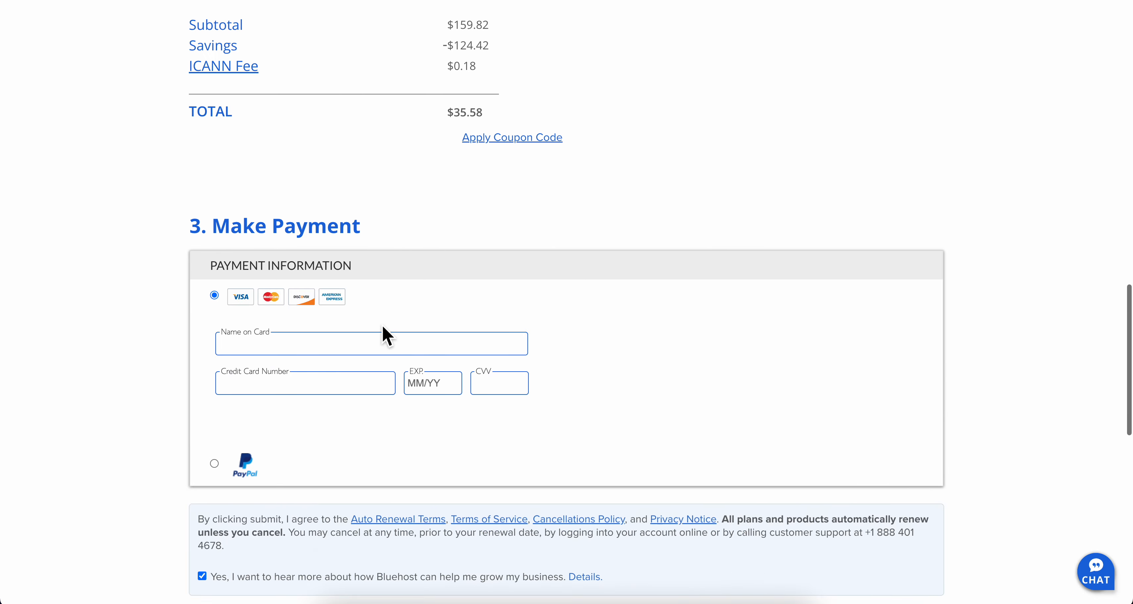
pyautogui.scroll(-3)
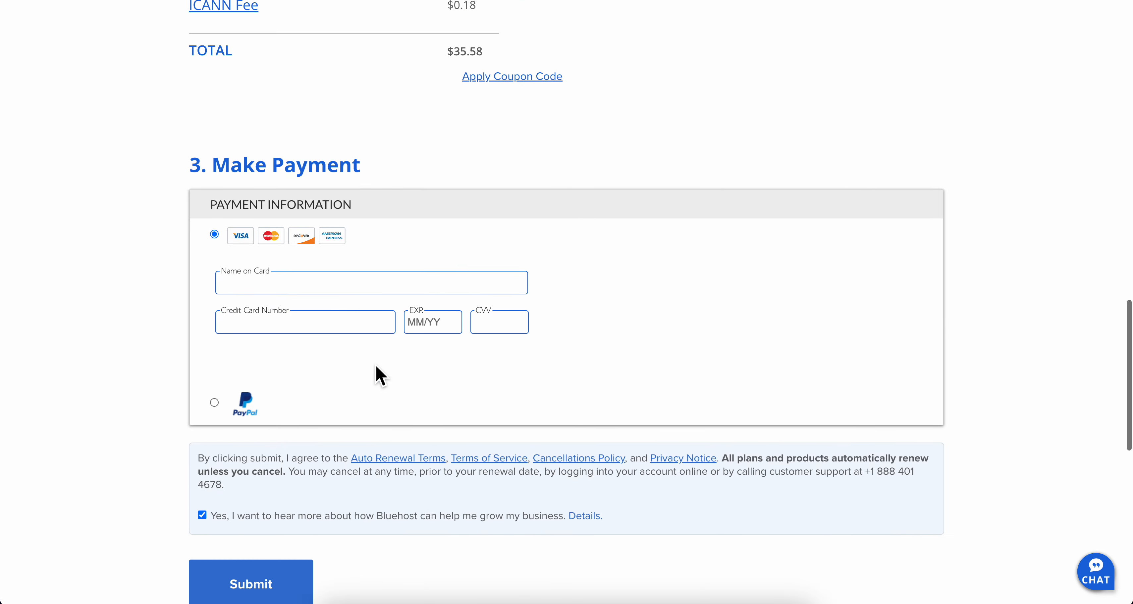
pyautogui.scroll(3)
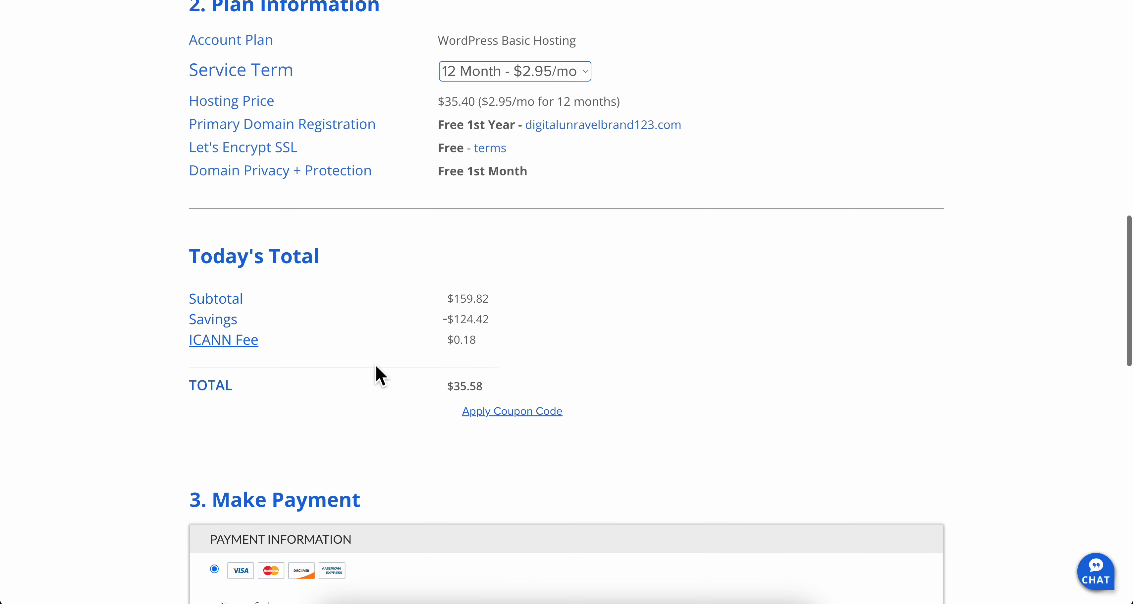